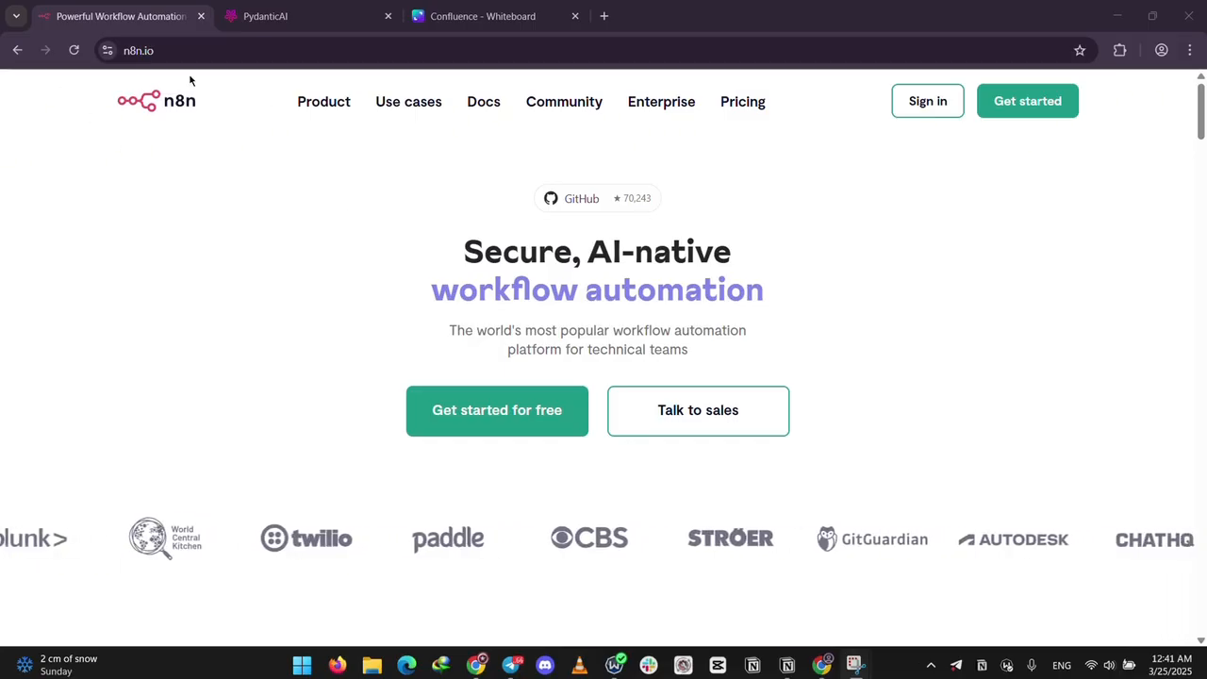
Step: Scroll down through the current page and back up a little
scroll("down", 3)
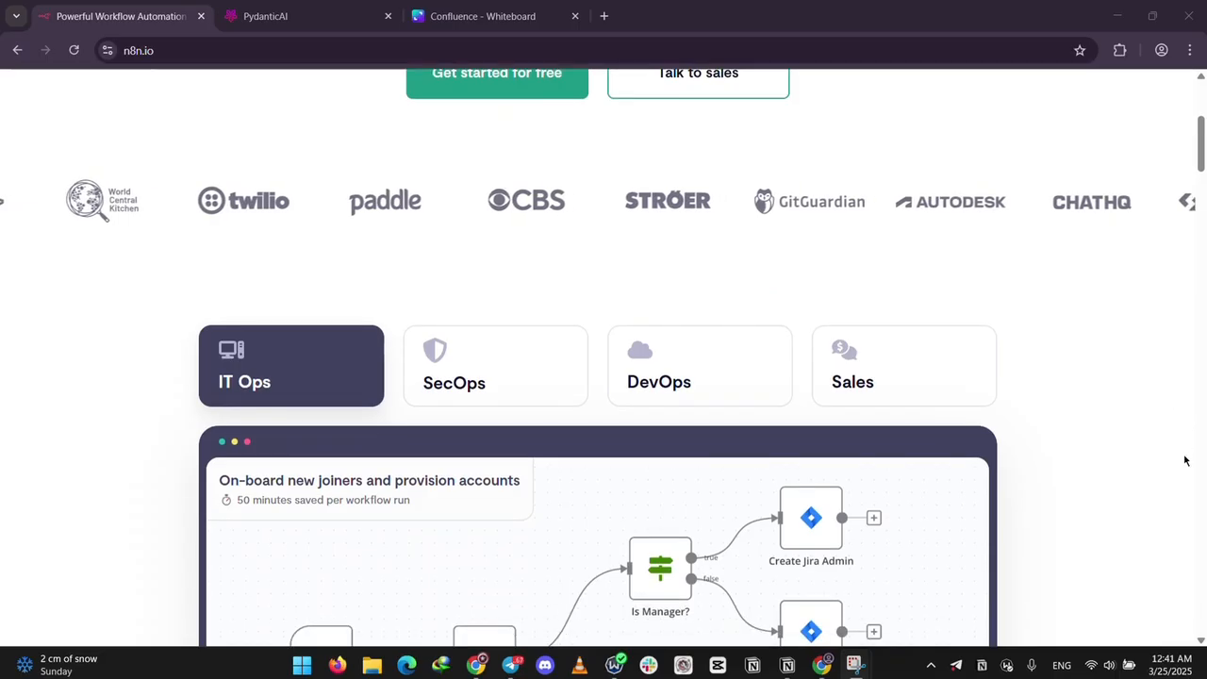
scroll("down", 3)
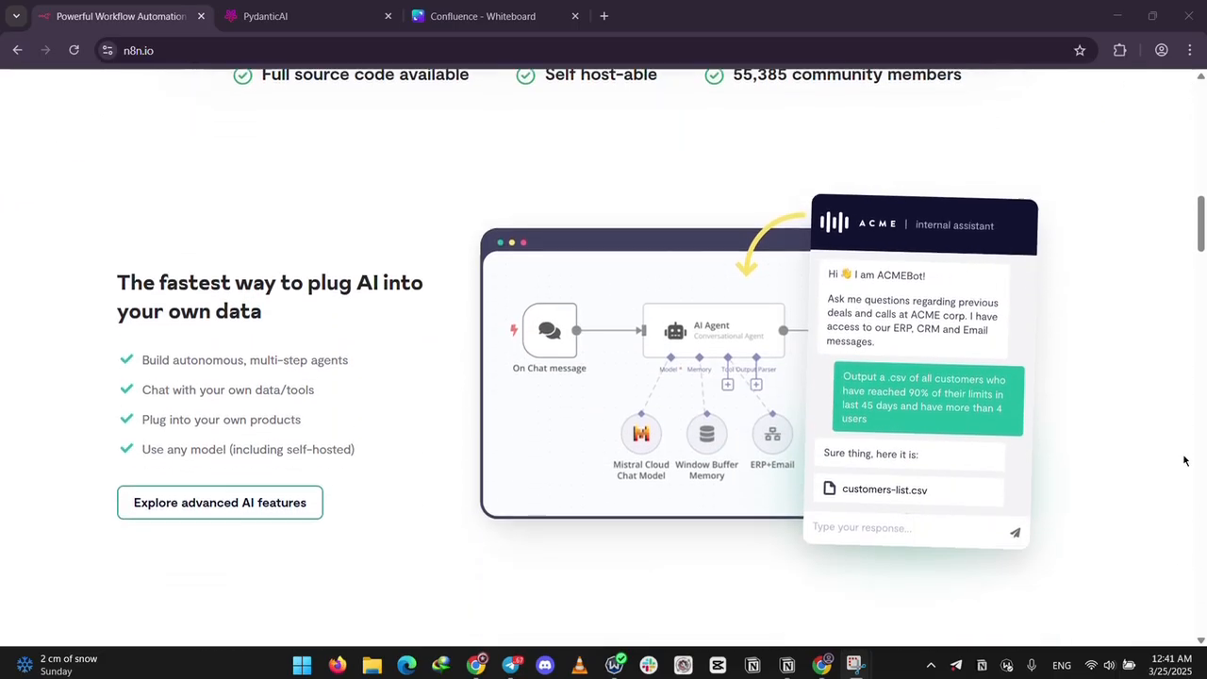
scroll("down", 3)
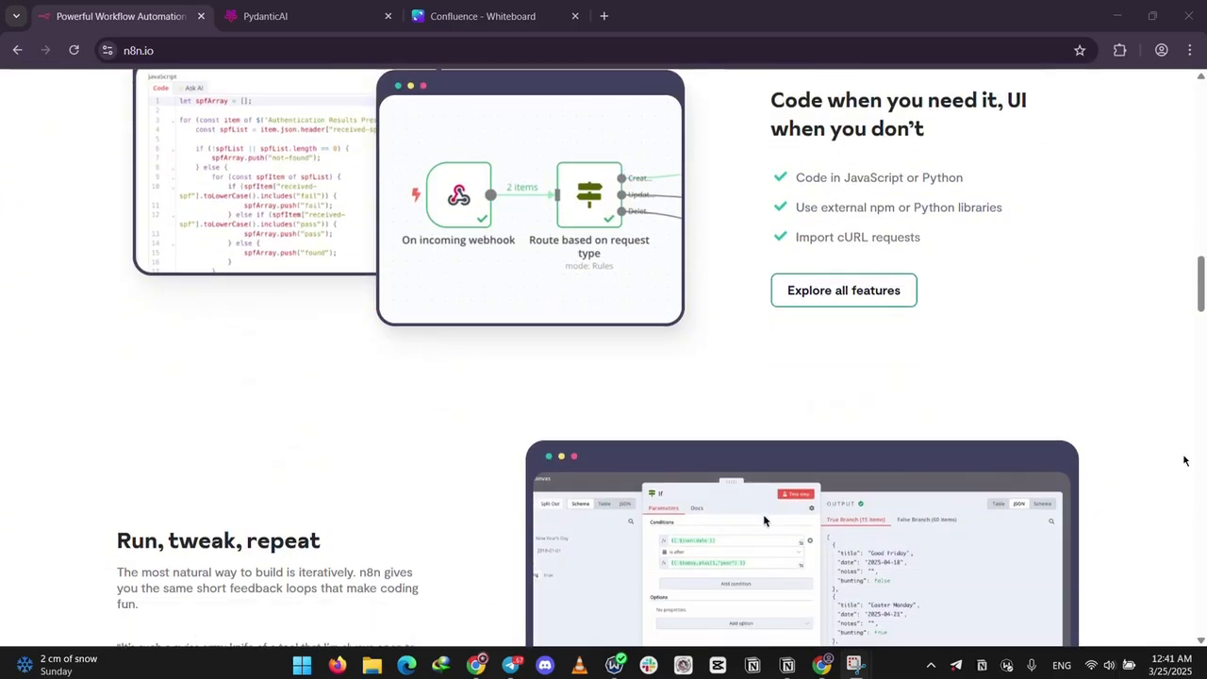
scroll("down", 3)
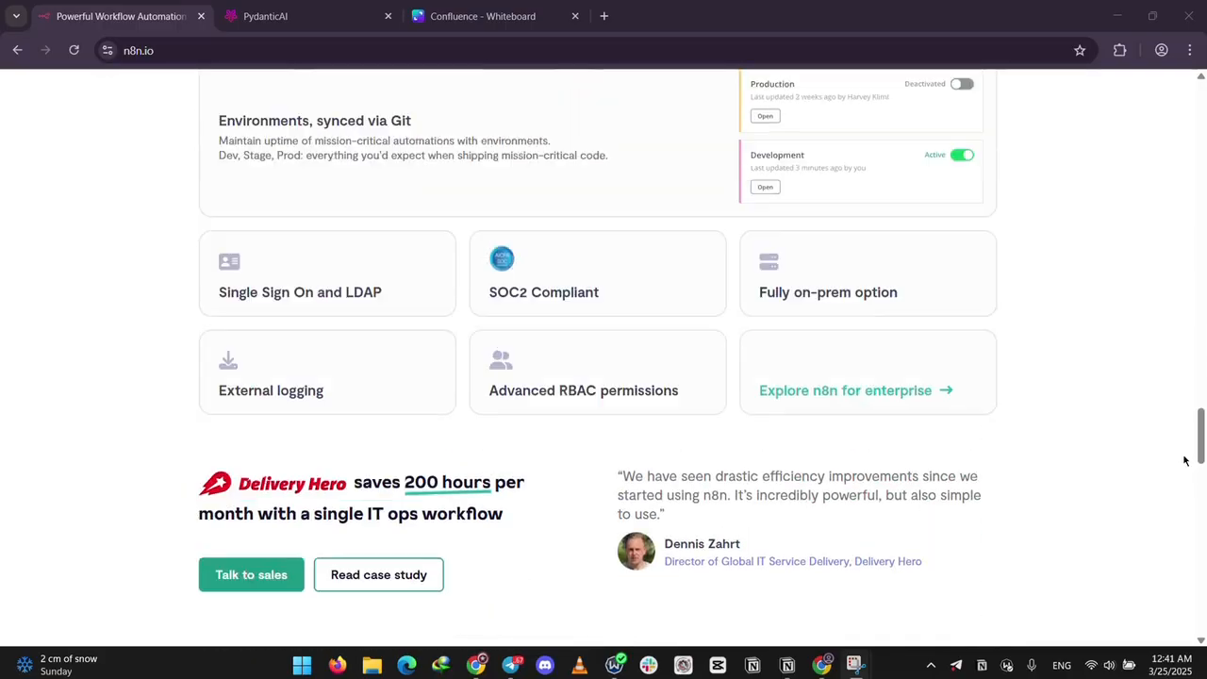
scroll("down", 3)
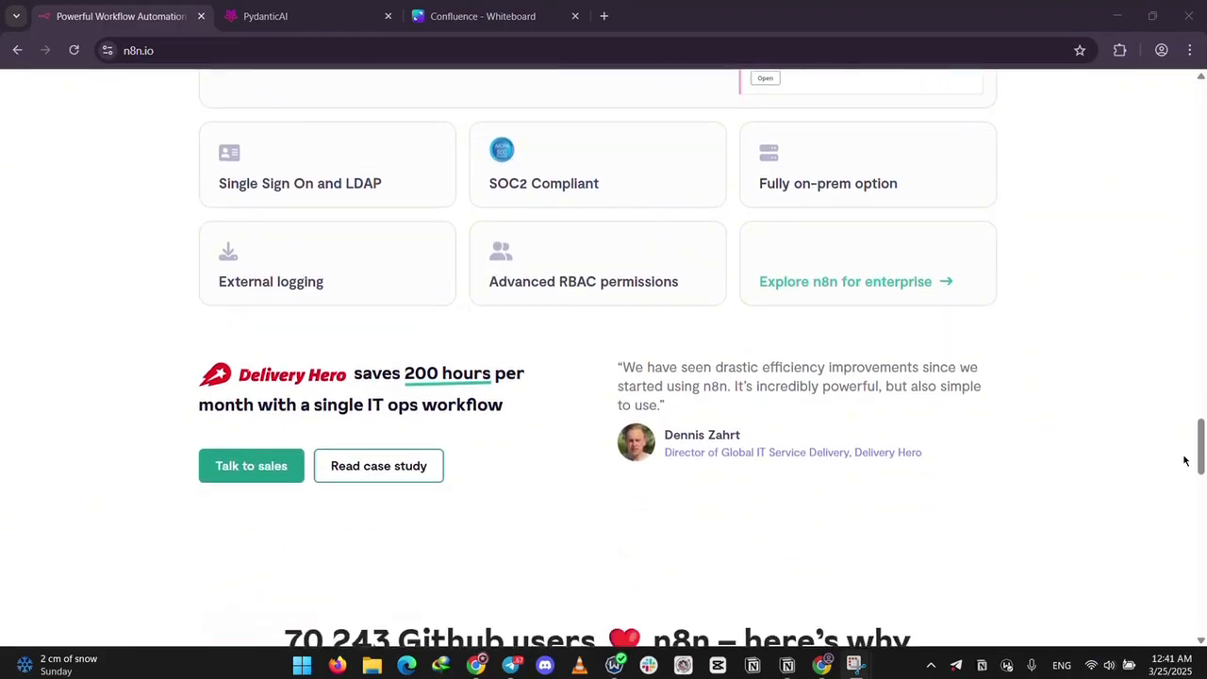
scroll("down", 3)
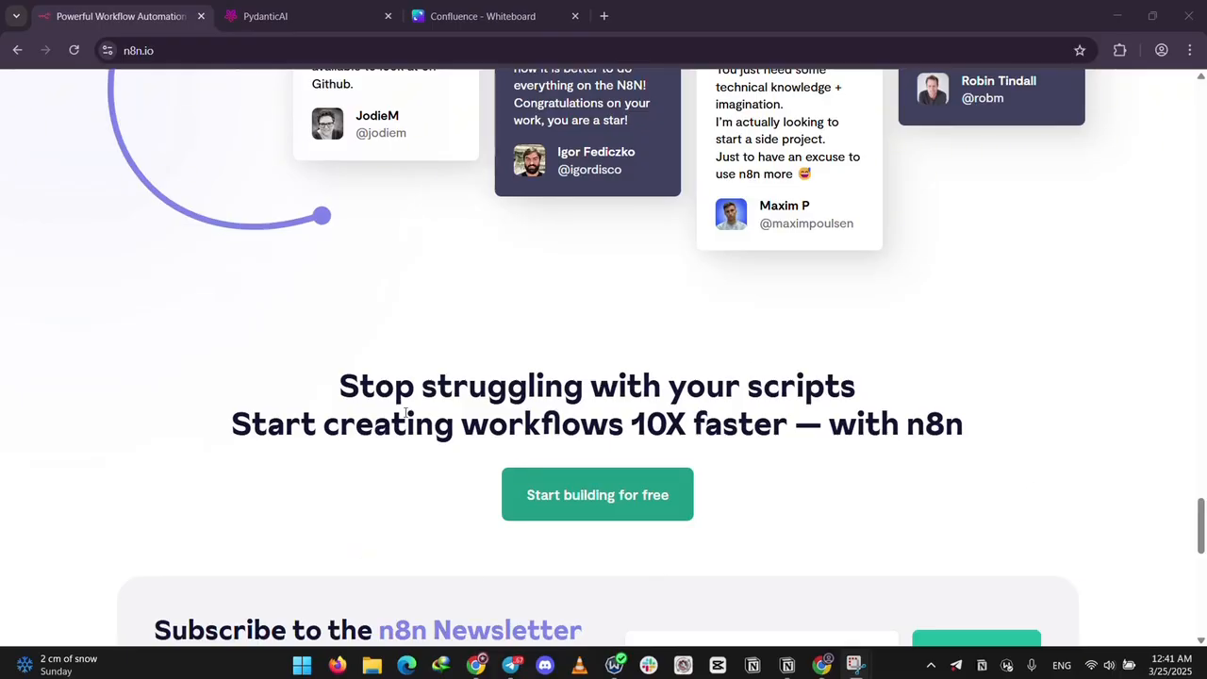
scroll("up", 3)
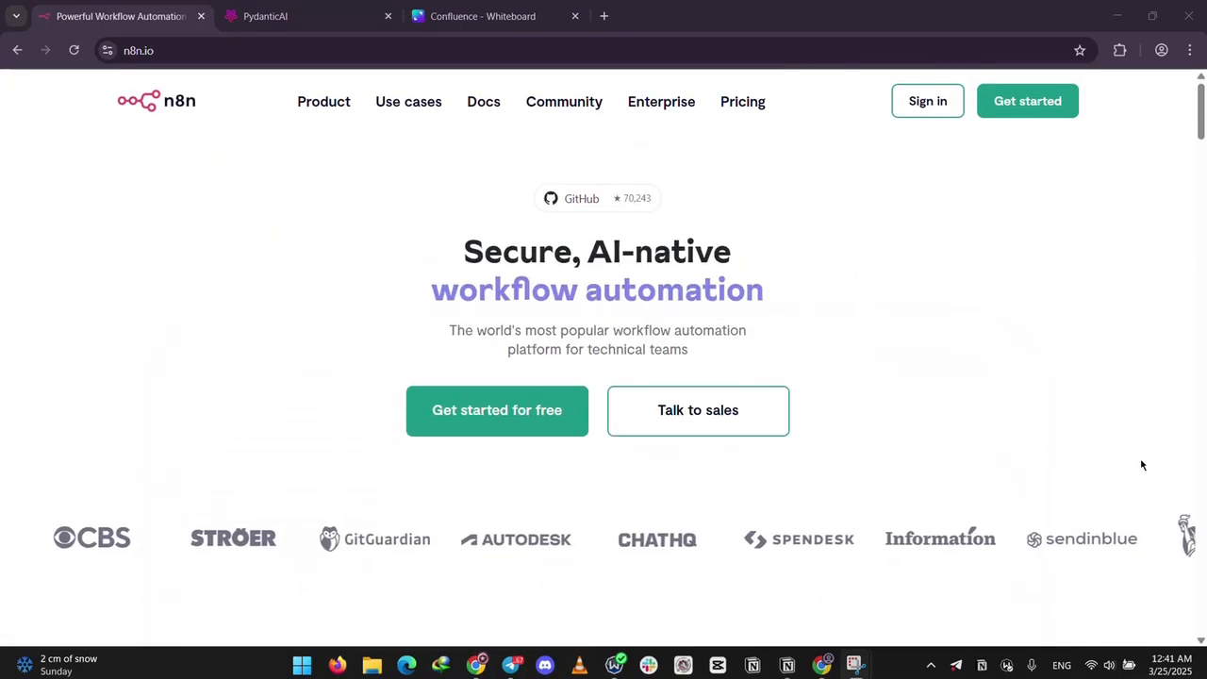
Step: Skim the PydanticAI docs toward Hello World, then show the Canva n8n vs Pydantic AI table
left_click(265, 16)
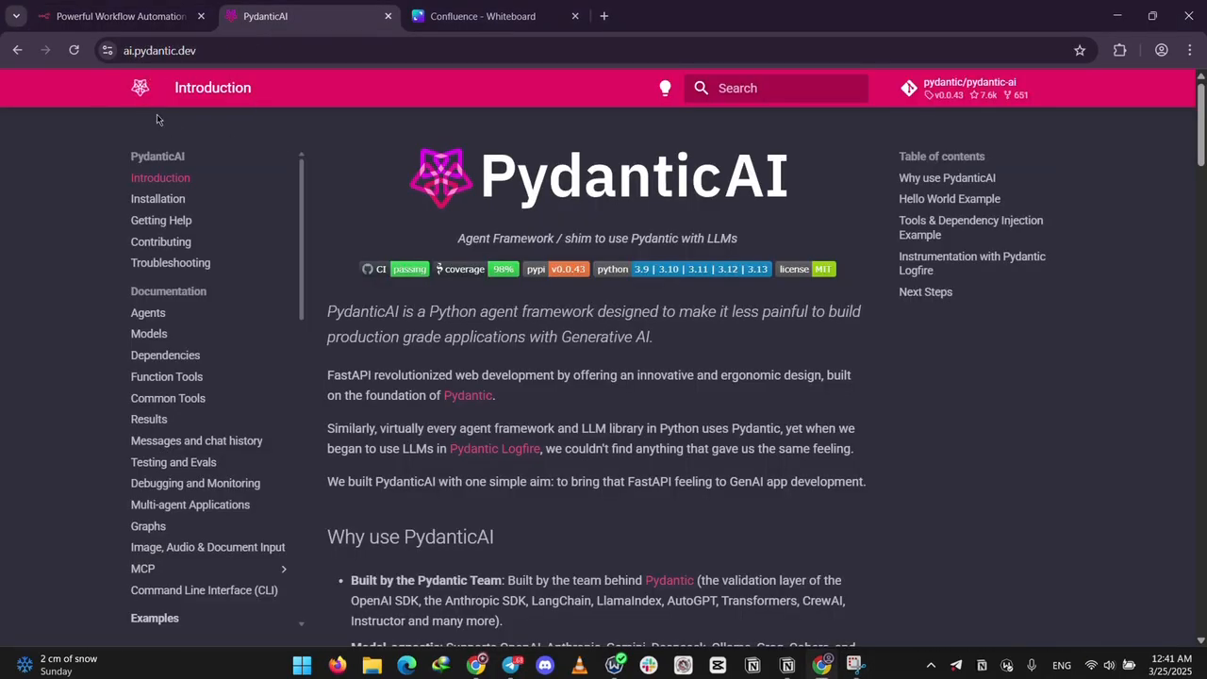
scroll("down", 3)
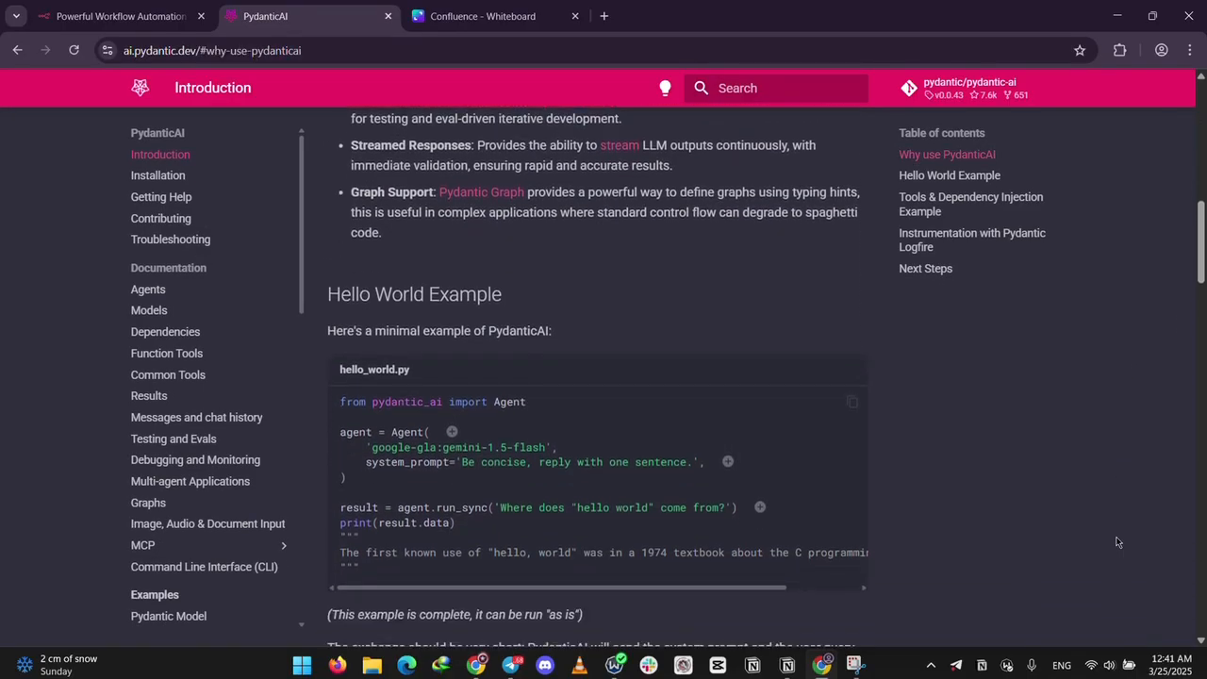
scroll("down", 3)
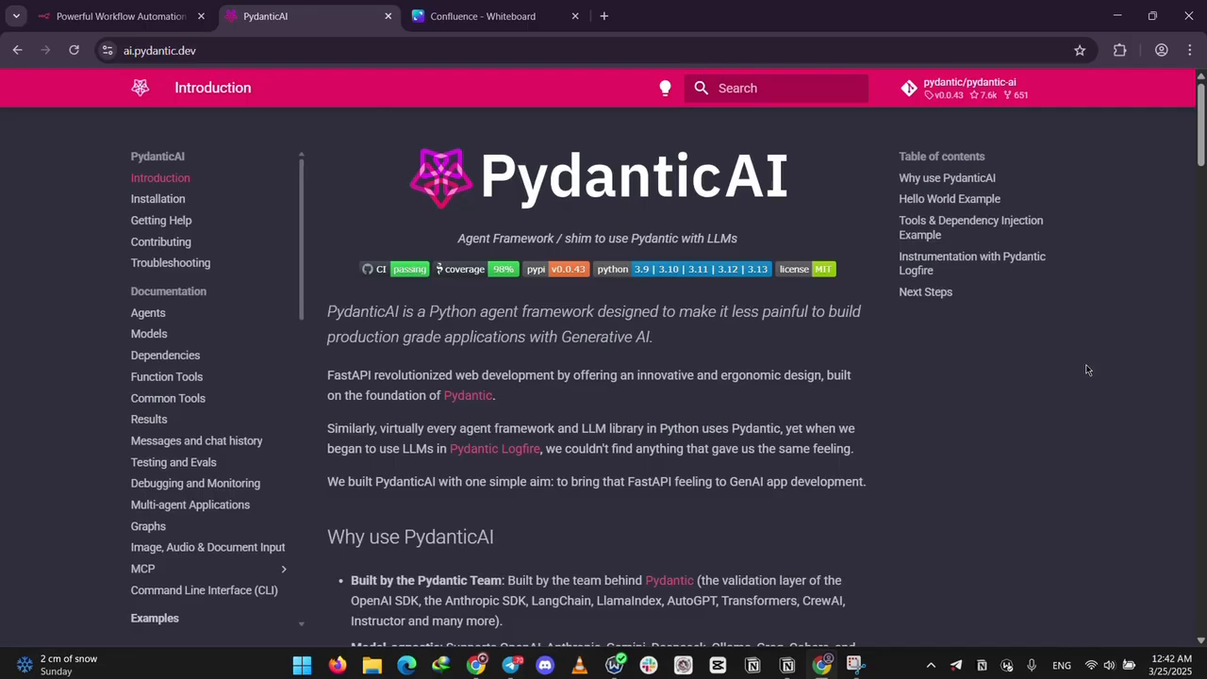
left_click(481, 16)
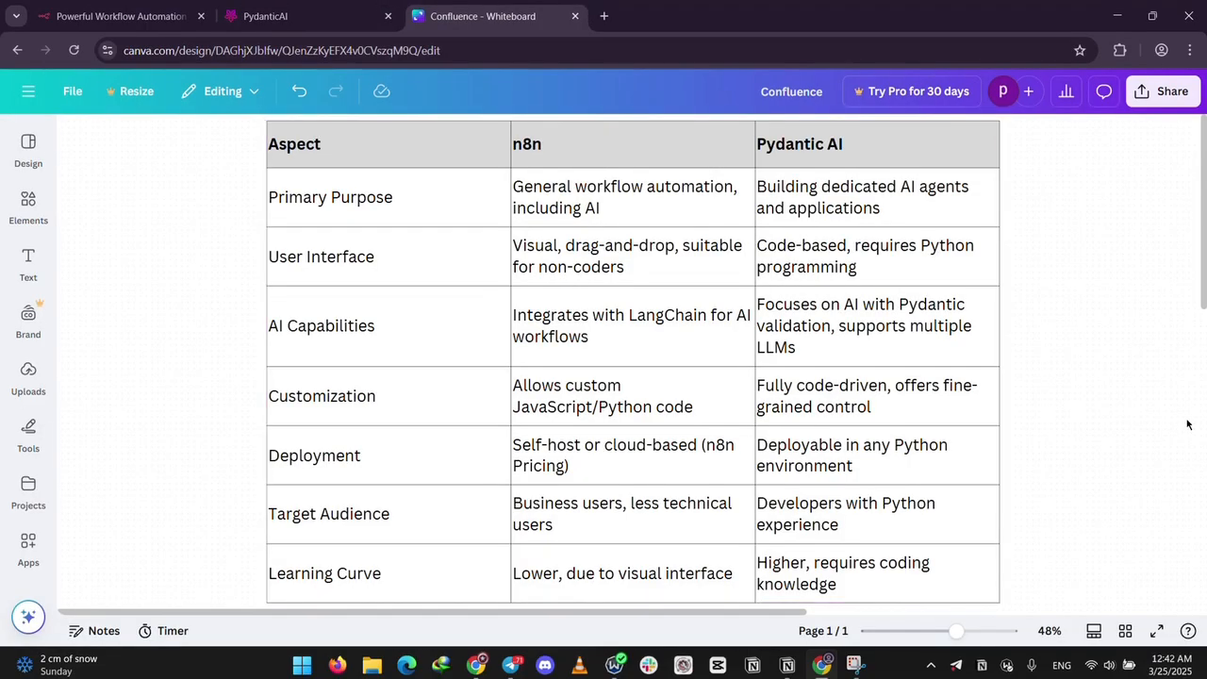